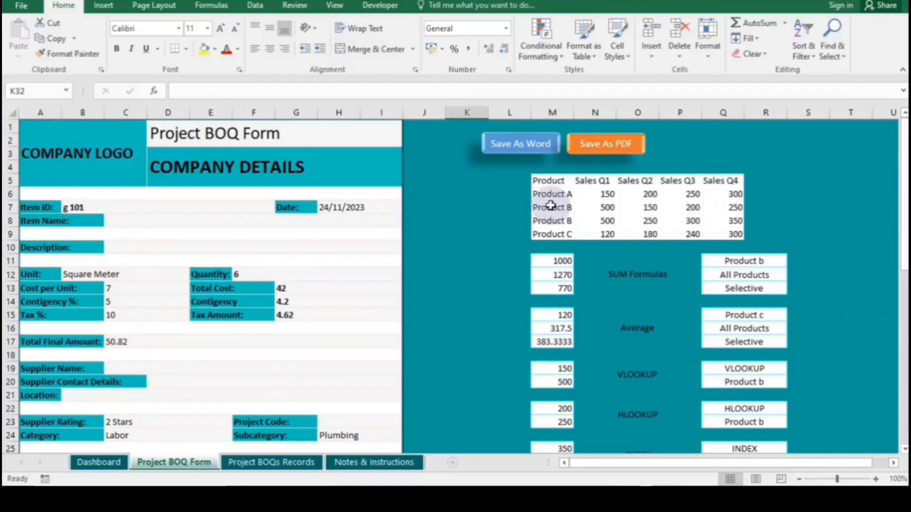
pyautogui.moveTo(551, 207)
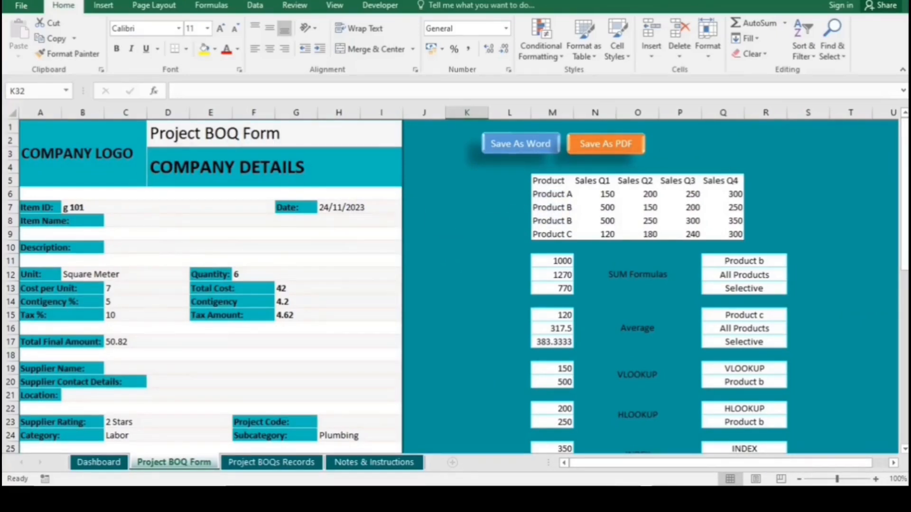
# Step: Review the six-item Records table, then show item g 103 (Kilogram, quantity 8, total 27.192)
pyautogui.scroll(-3)
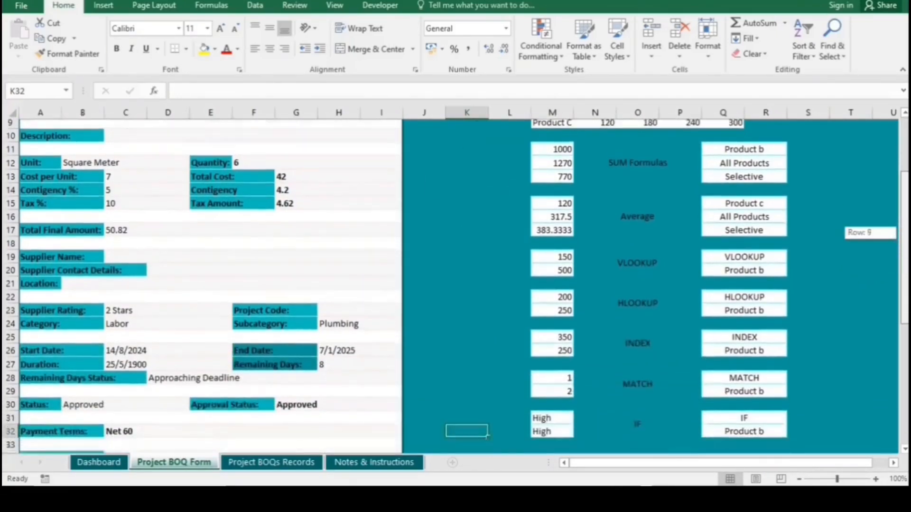
pyautogui.scroll(-3)
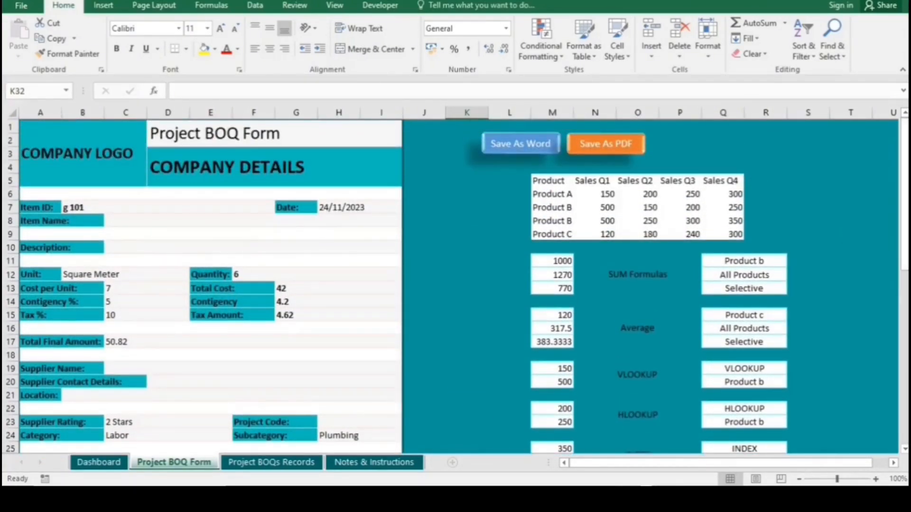
pyautogui.moveTo(481, 326)
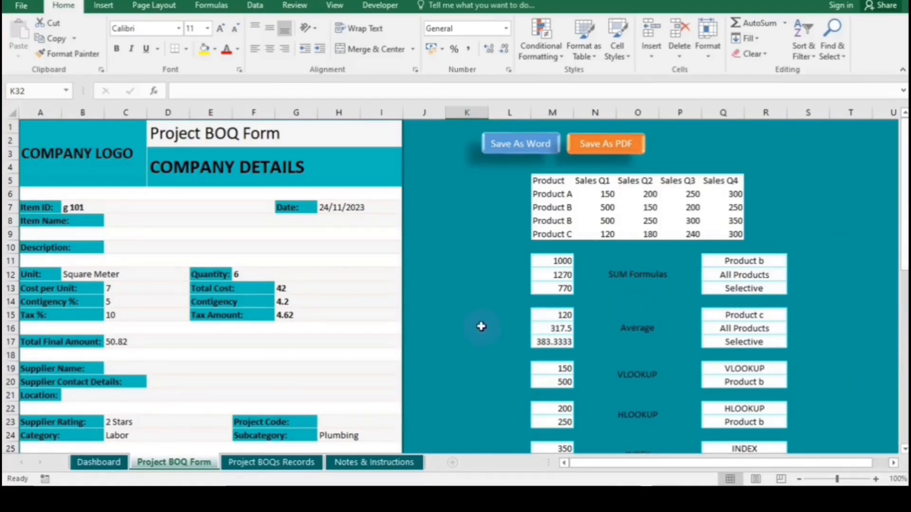
pyautogui.click(271, 462)
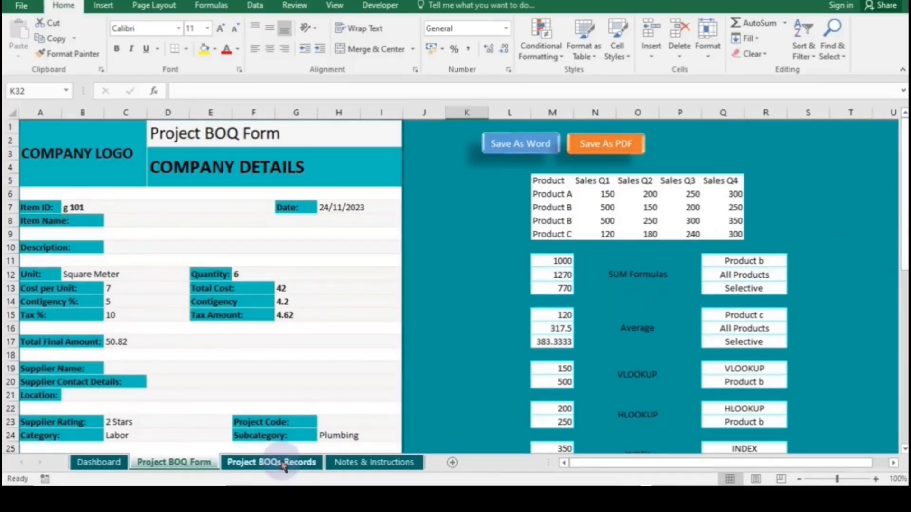
pyautogui.click(271, 462)
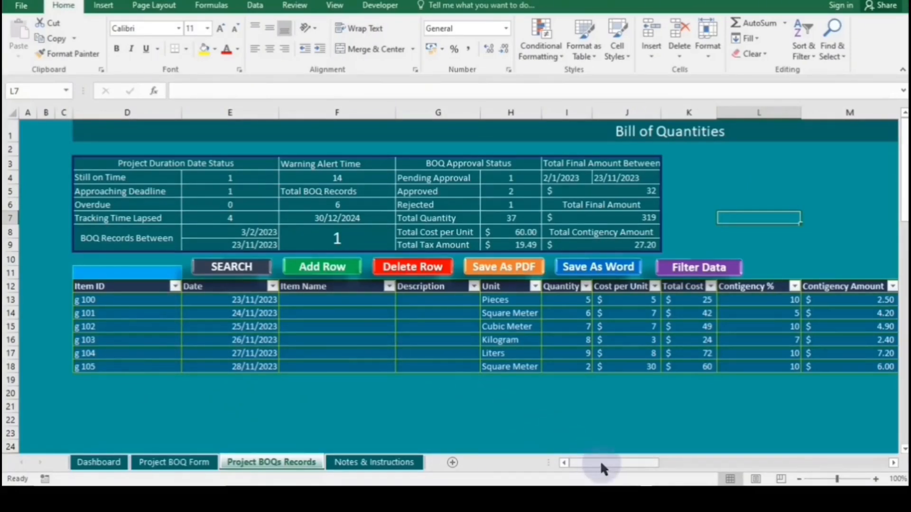
pyautogui.moveTo(602, 463); pyautogui.dragTo(721, 462)
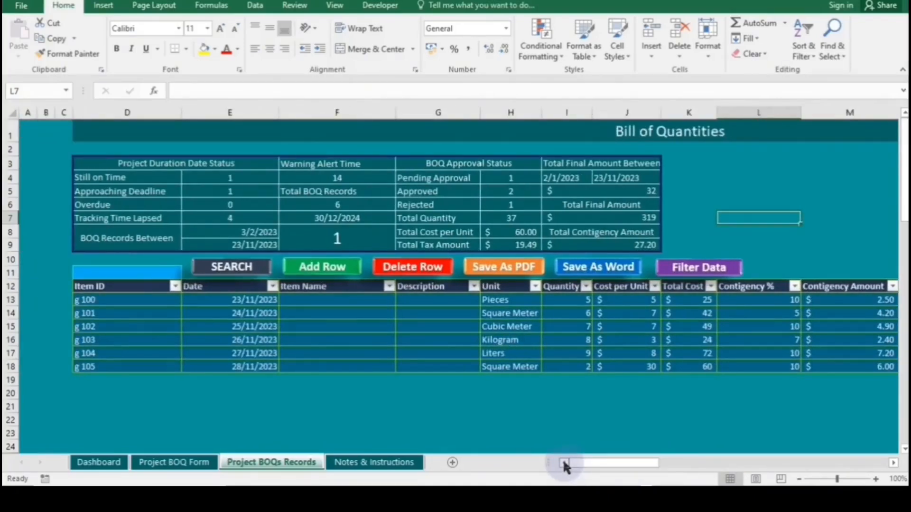
pyautogui.click(173, 461)
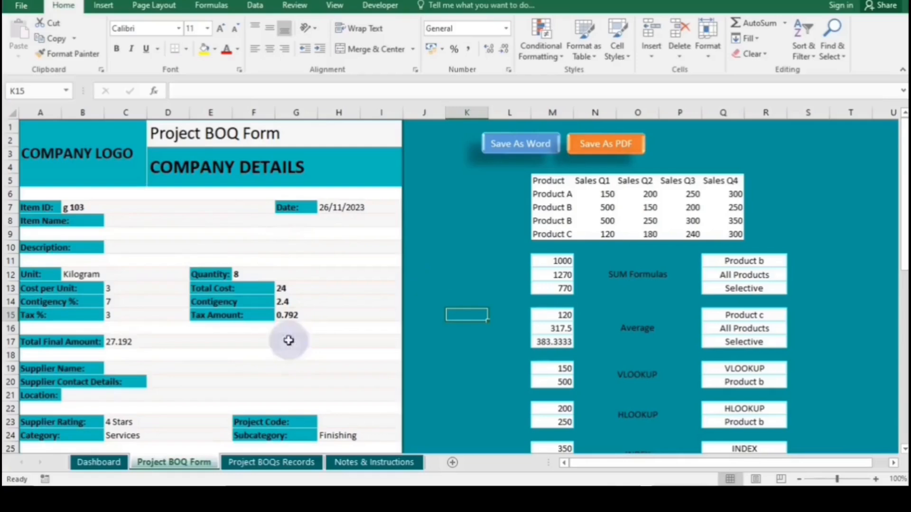
# Step: Change Item ID B7 to g 105, then g 109 (#N/A), and view the Records sheet
pyautogui.doubleClick(72, 207)
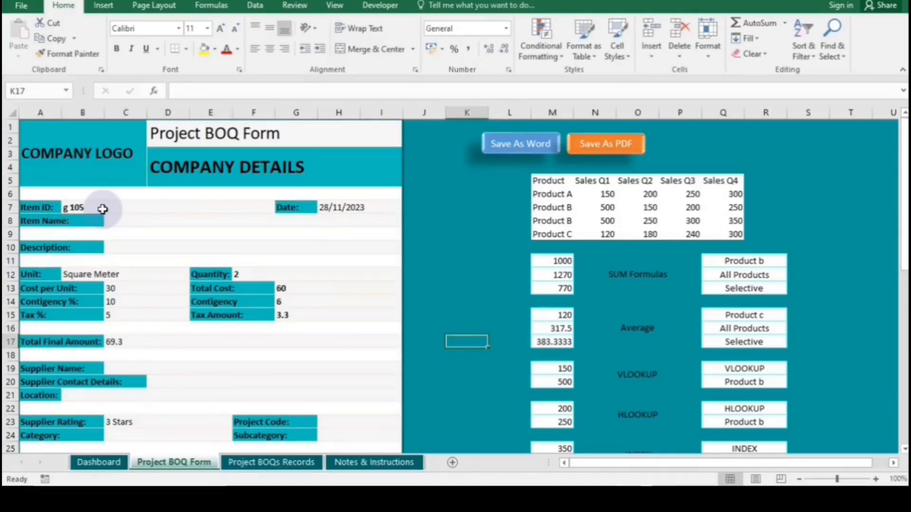
pyautogui.doubleClick(73, 207)
pyautogui.write('9')
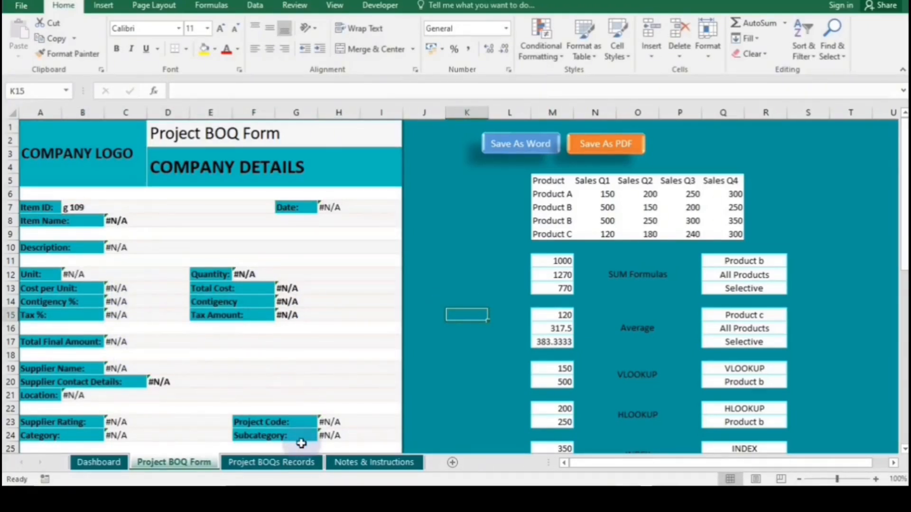
pyautogui.click(271, 462)
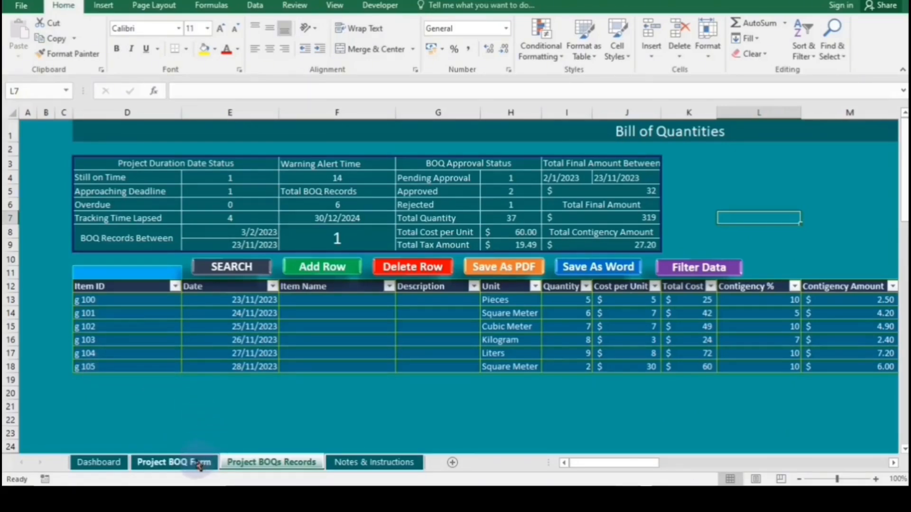
# Step: Restore Item ID g 101 on the form: Square Meter, quantity 6, total 50.82
pyautogui.click(174, 462)
pyautogui.write('g 103')
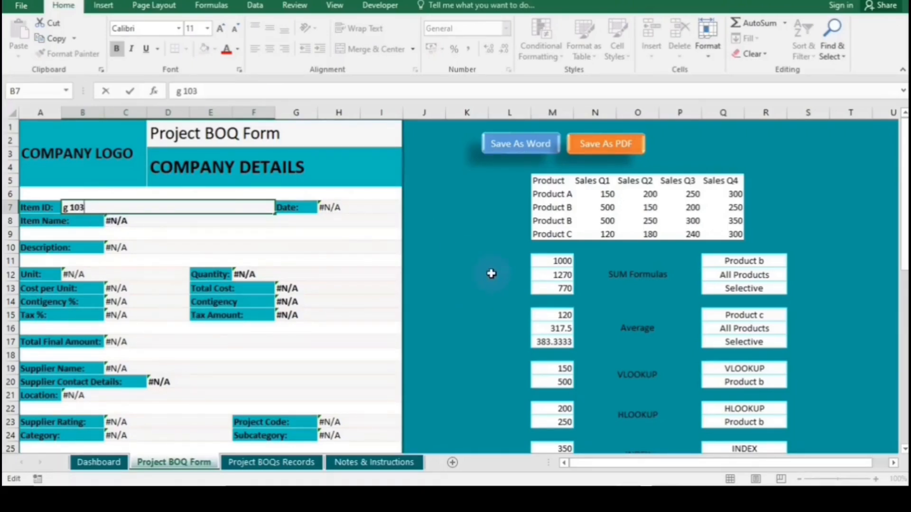
pyautogui.click(509, 274)
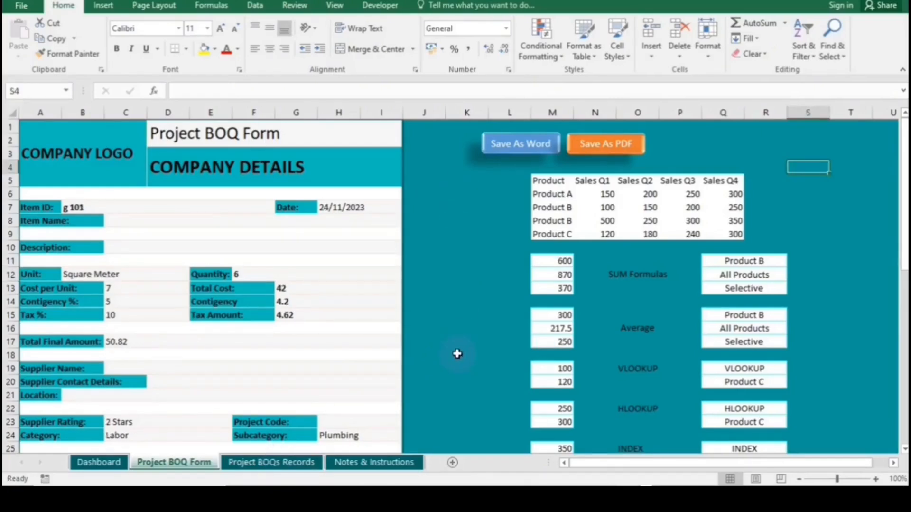
pyautogui.moveTo(392, 448)
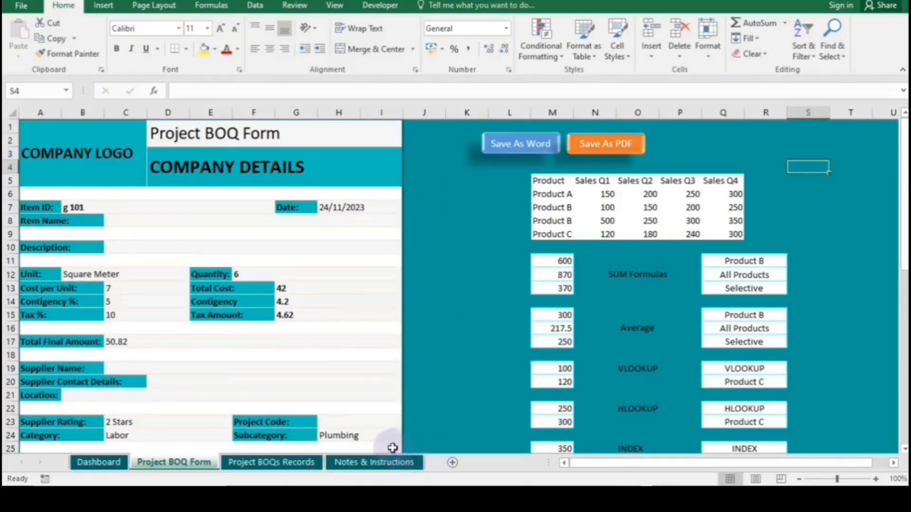
pyautogui.click(343, 207)
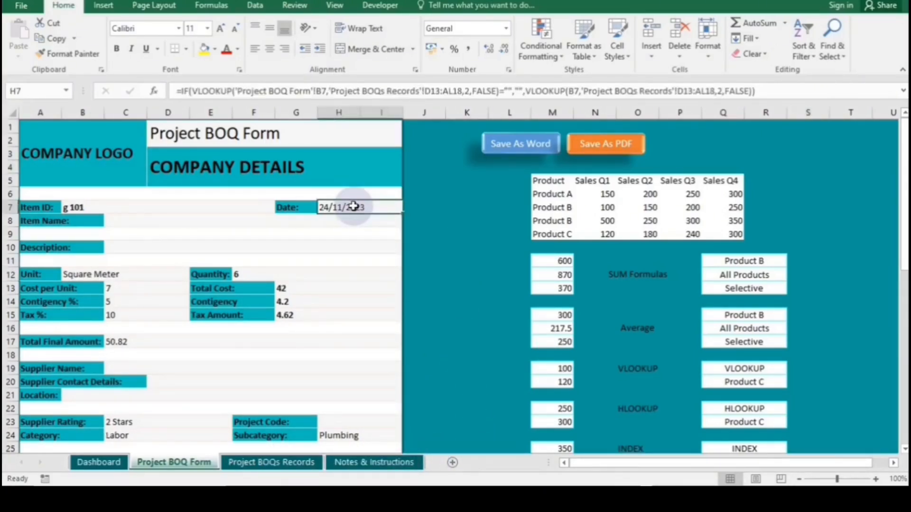
pyautogui.click(341, 207)
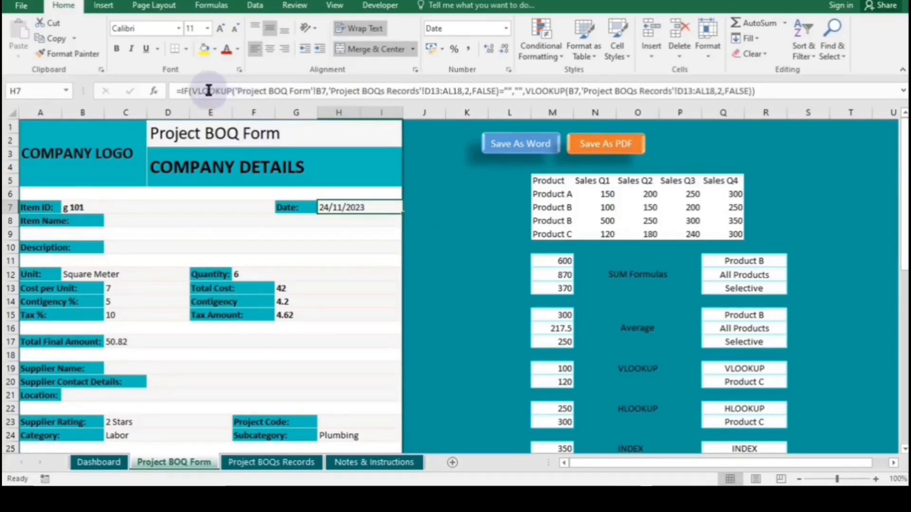
pyautogui.moveTo(423, 96)
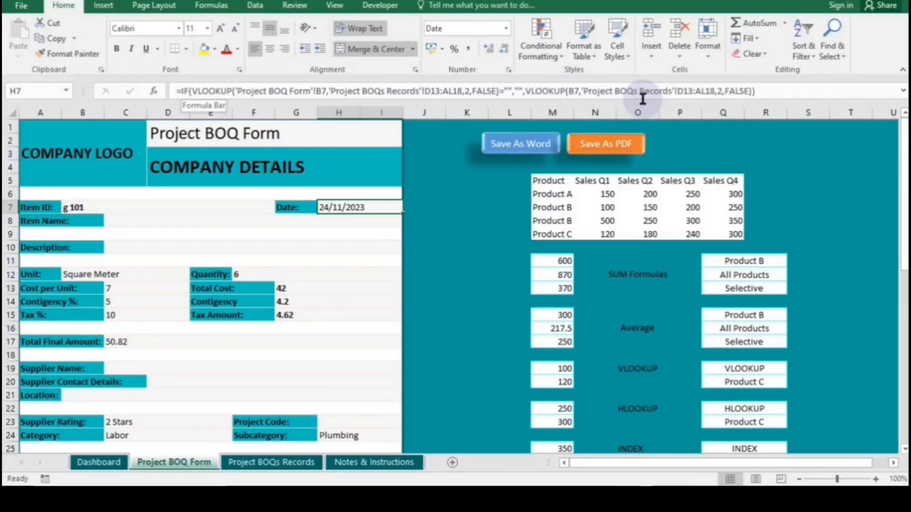
pyautogui.moveTo(773, 105)
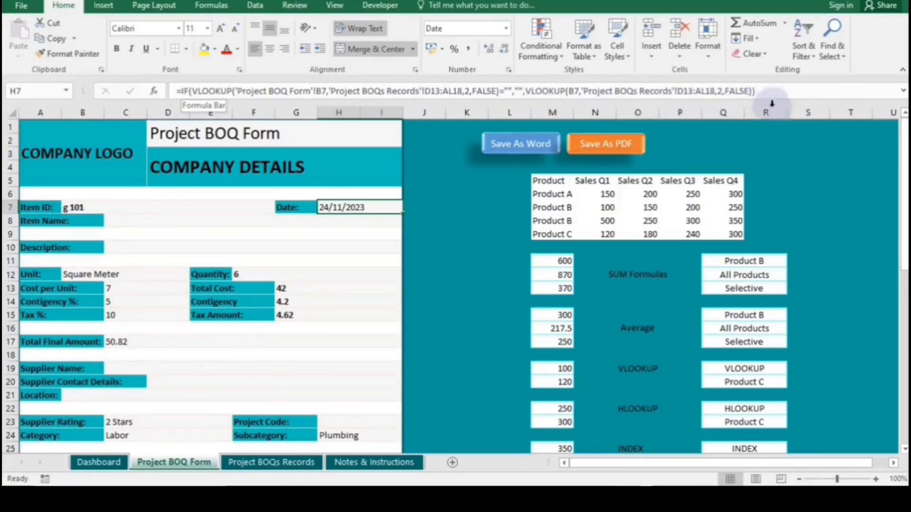
pyautogui.moveTo(868, 259)
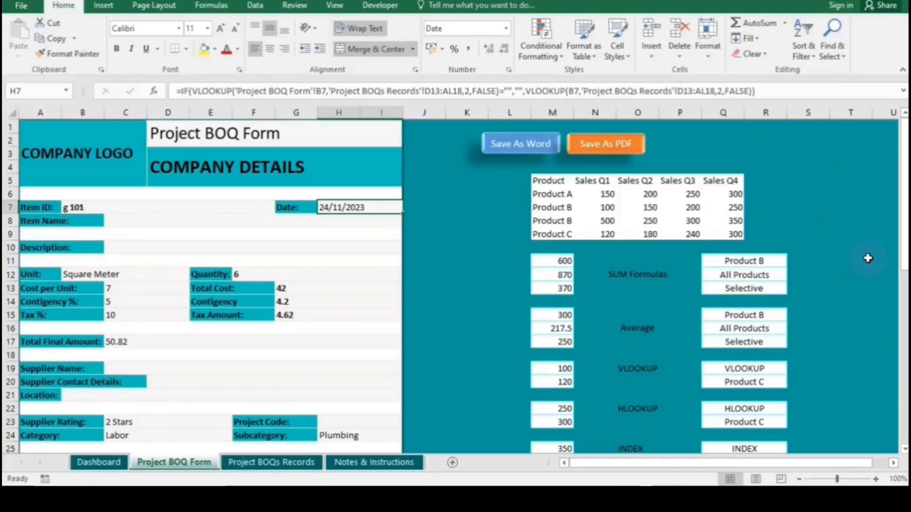
pyautogui.moveTo(566, 206)
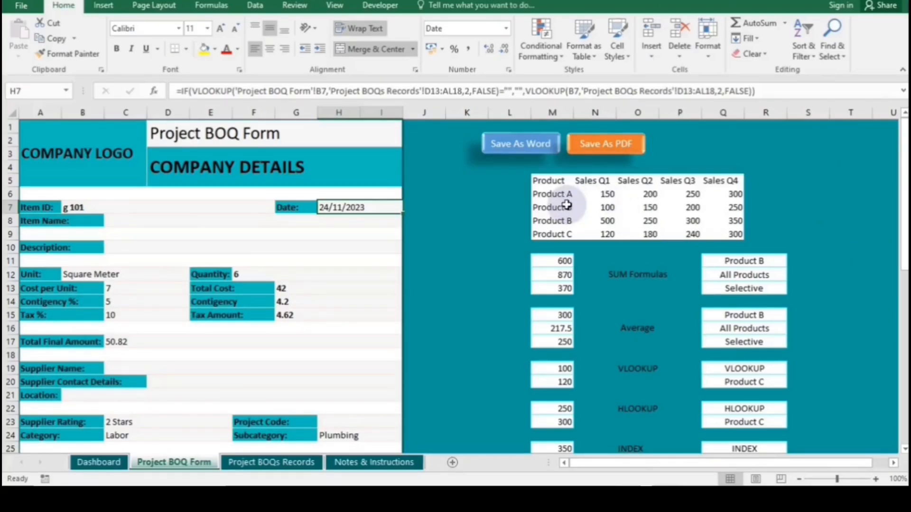
pyautogui.moveTo(414, 205)
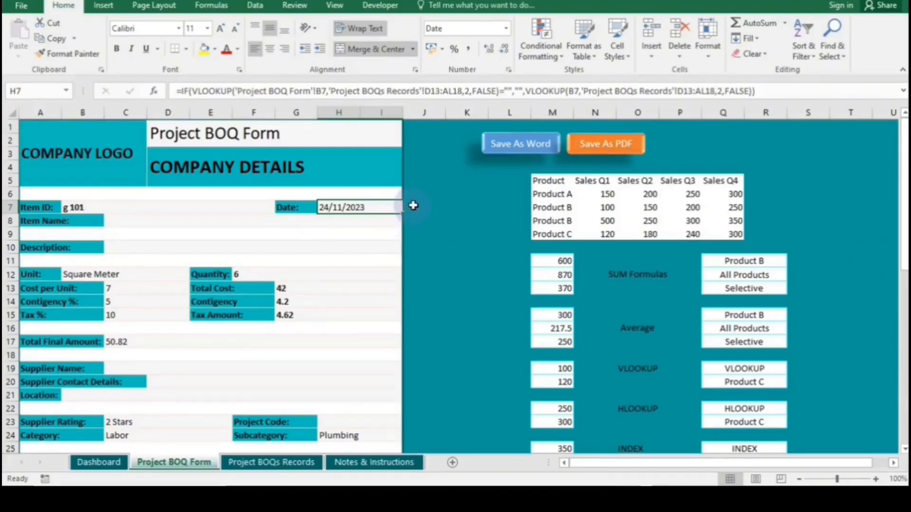
pyautogui.moveTo(365, 315)
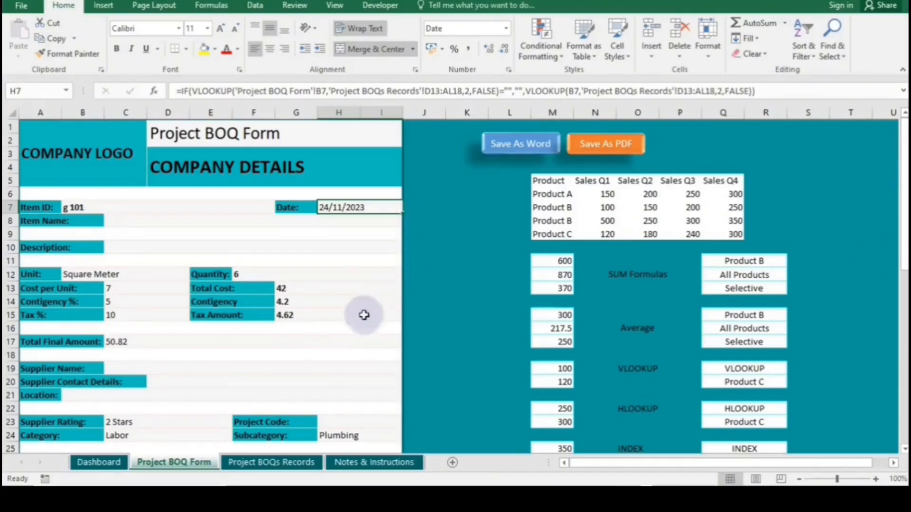
pyautogui.moveTo(313, 432)
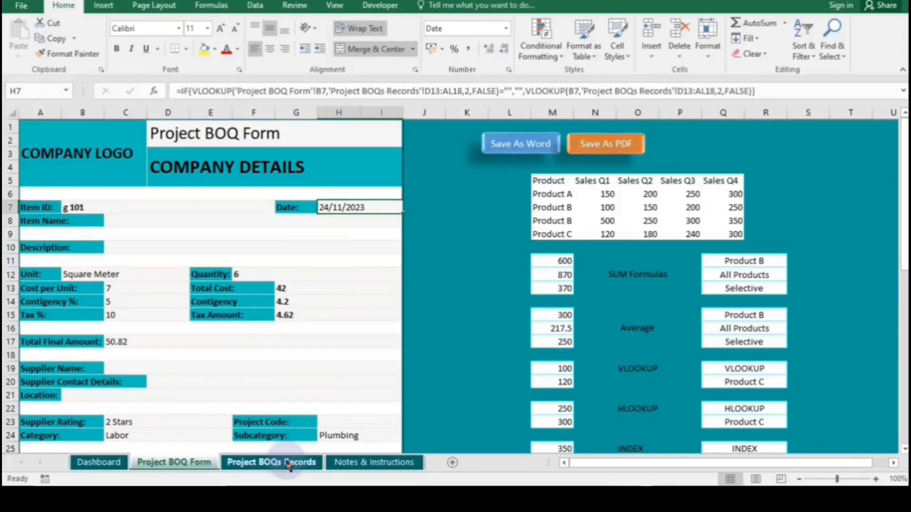
pyautogui.click(271, 461)
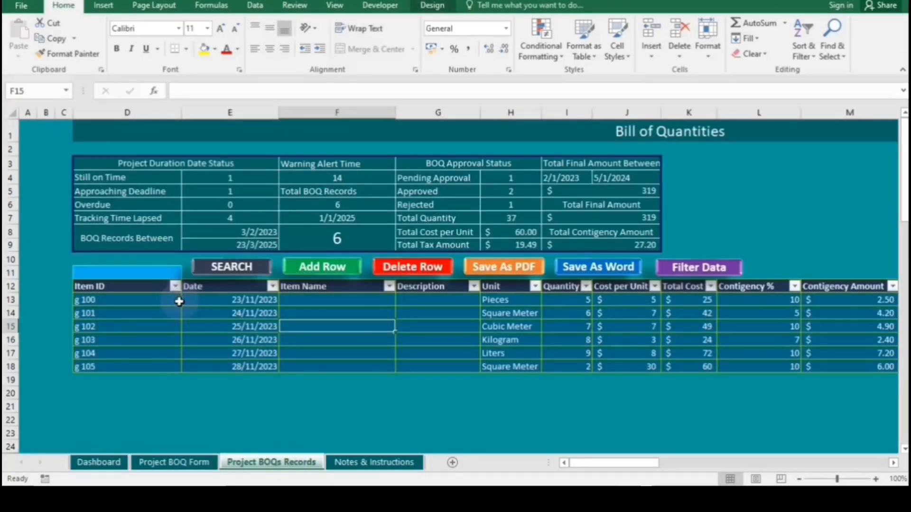
pyautogui.click(229, 299)
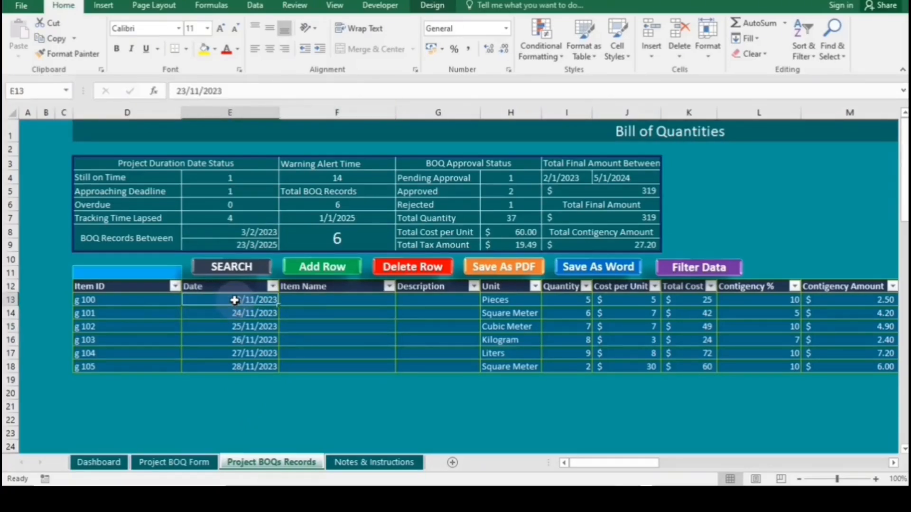
pyautogui.click(253, 299)
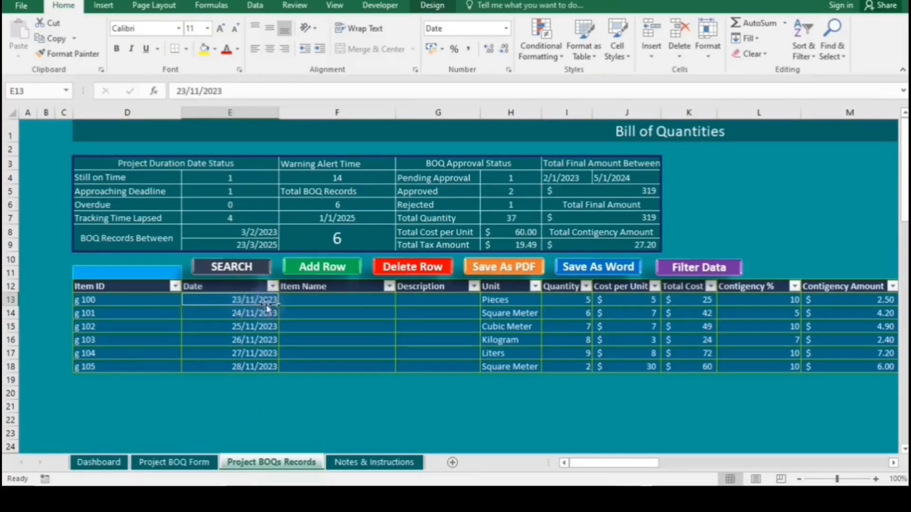
pyautogui.click(337, 299)
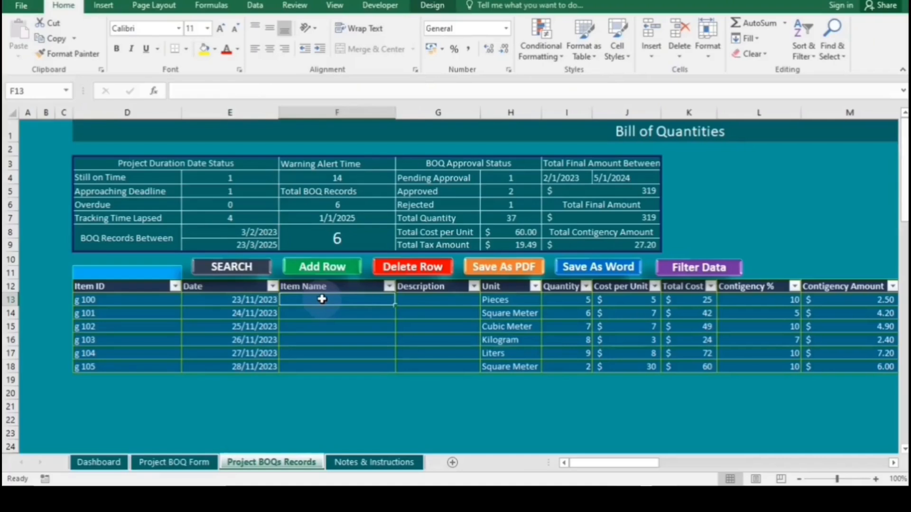
pyautogui.click(438, 299)
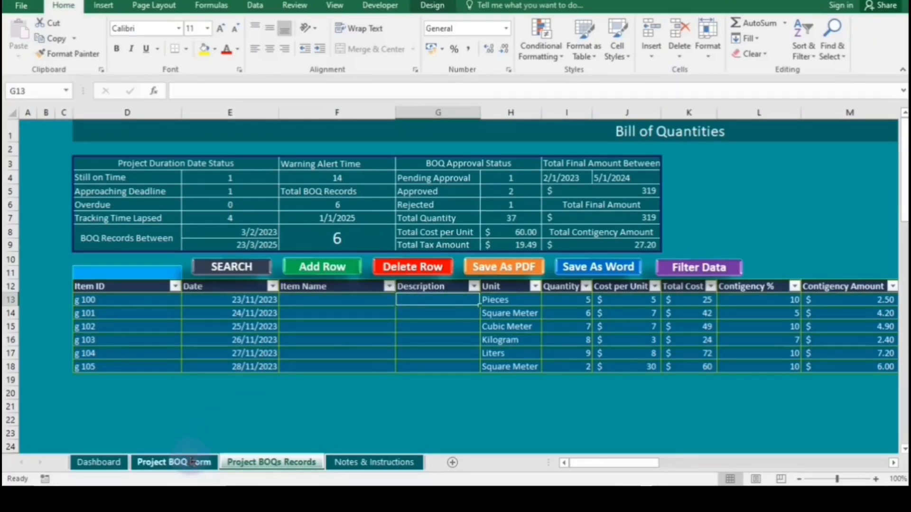
pyautogui.click(174, 461)
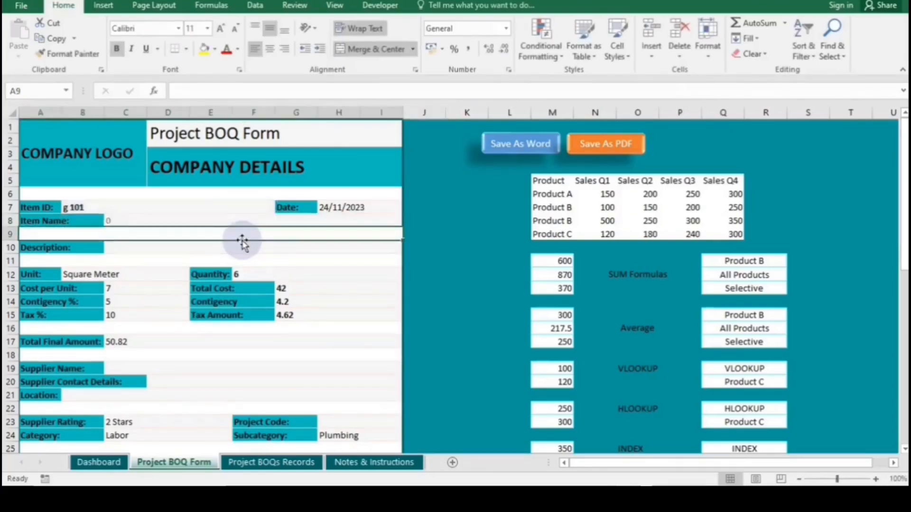
# Step: Inspect the C10 Description VLOOKUP formula, then switch to the Project BOQs Records sheet
pyautogui.click(253, 246)
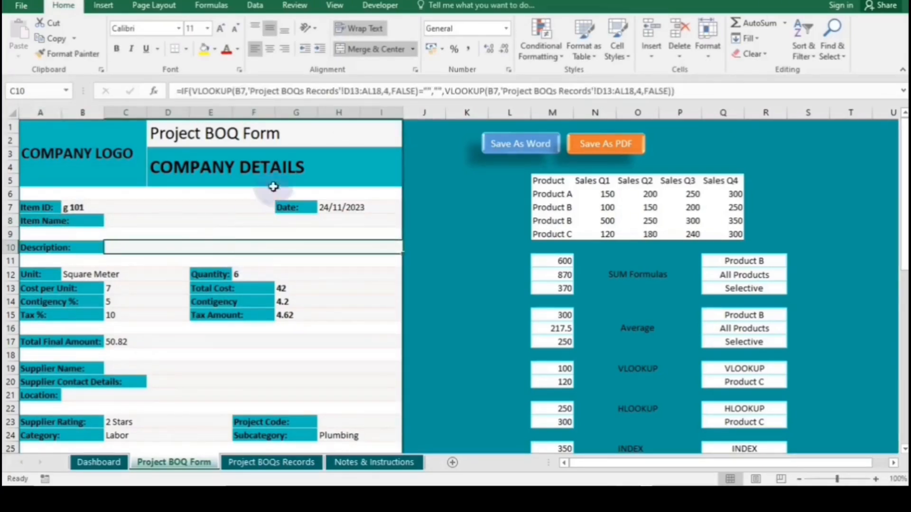
pyautogui.moveTo(381, 93)
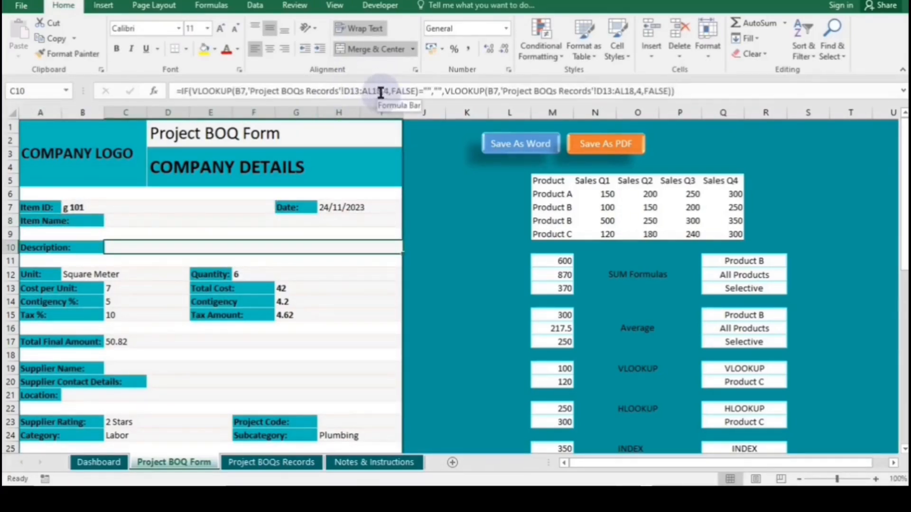
pyautogui.click(467, 299)
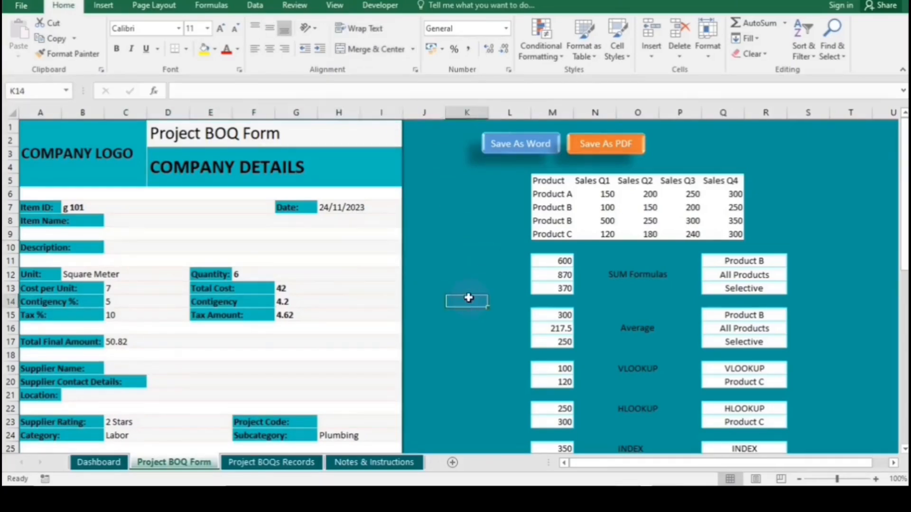
pyautogui.moveTo(437, 387)
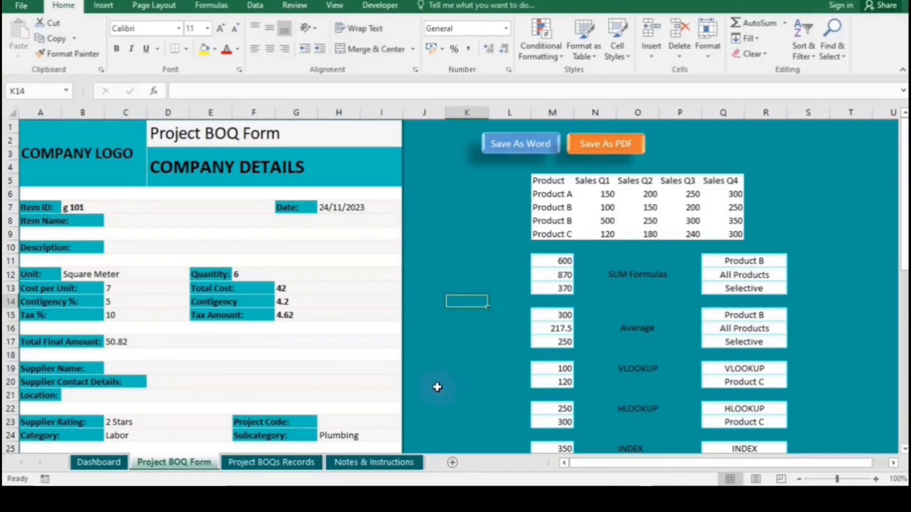
pyautogui.click(270, 462)
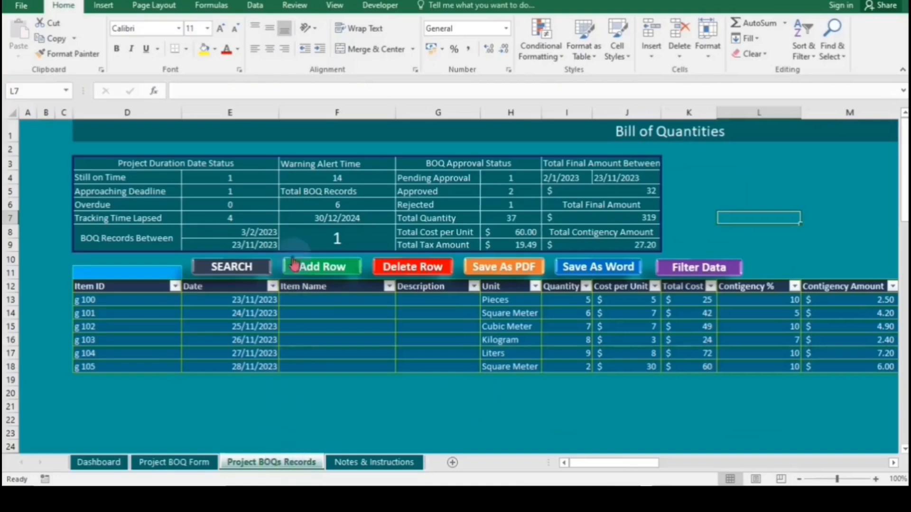